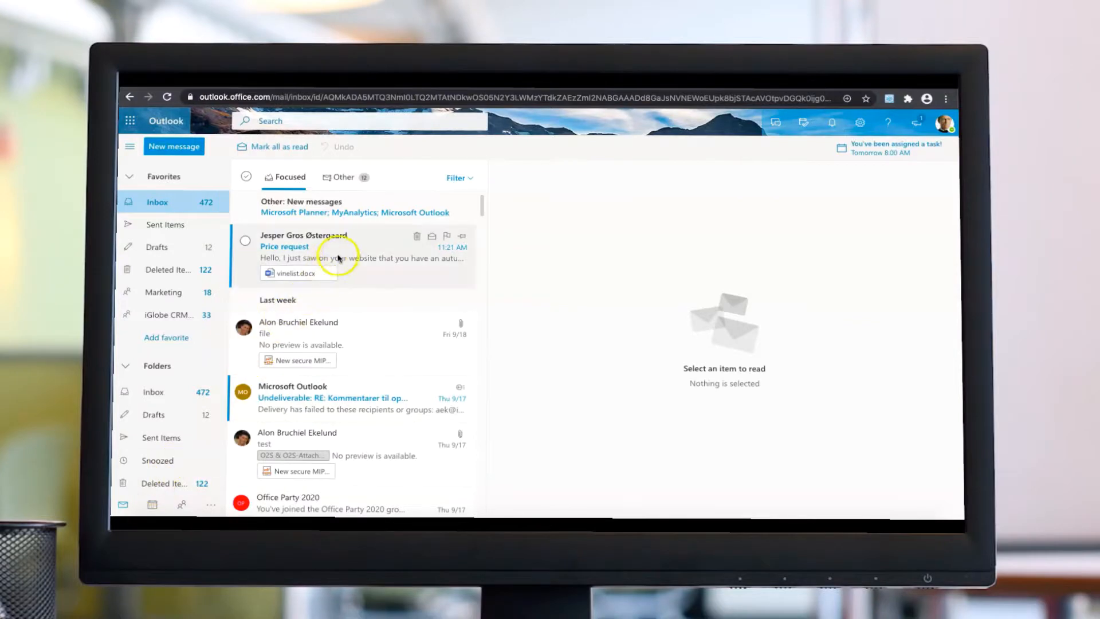
# Choose the current Price request email for saving in the Office2SharePoint pane
pyautogui.click(316, 252)
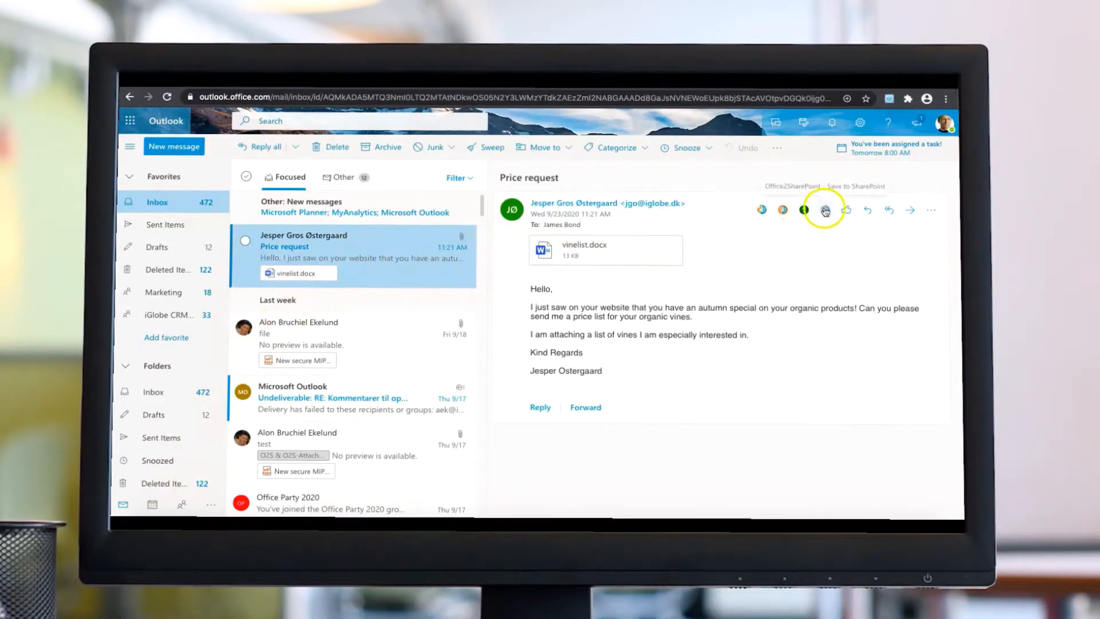
pyautogui.click(825, 210)
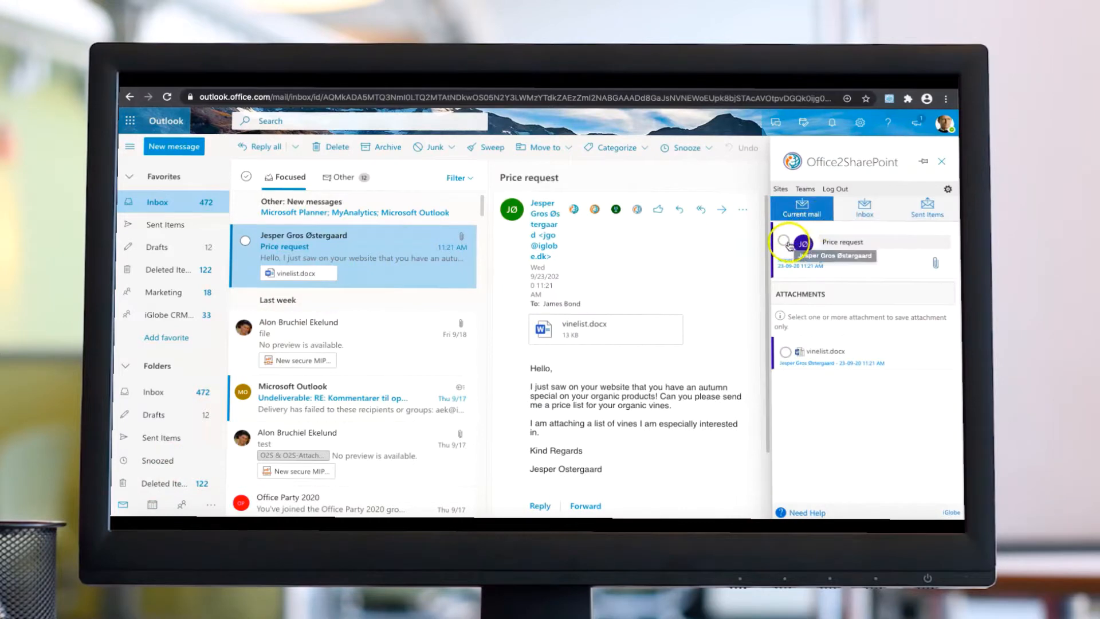
pyautogui.click(783, 243)
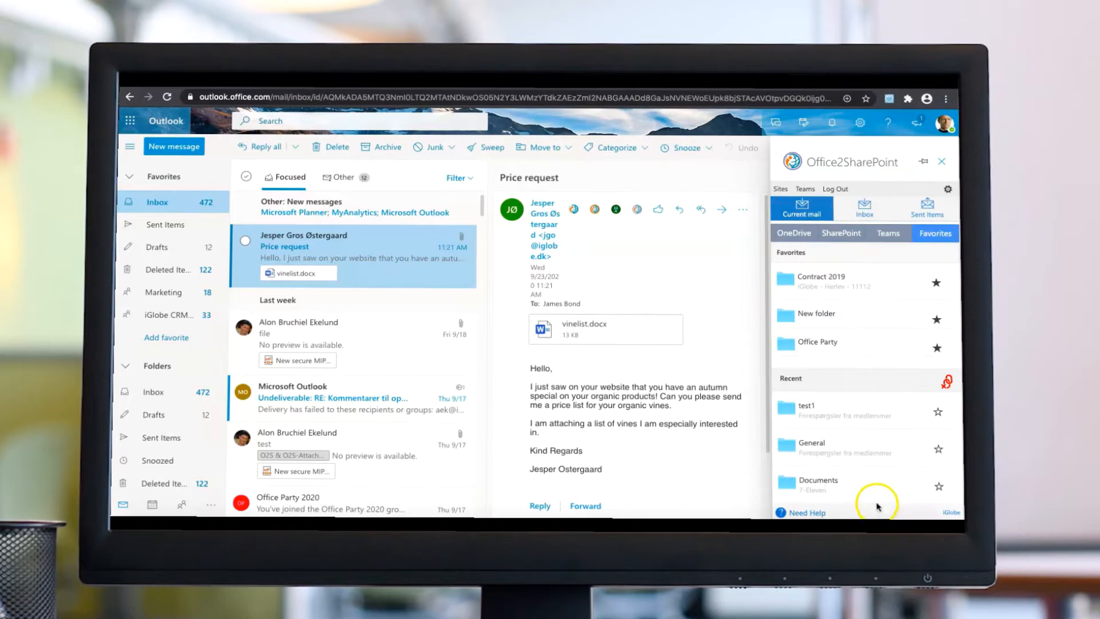
# Save the email to Price Requests team > General > organic products via the Teams destination list
pyautogui.click(887, 233)
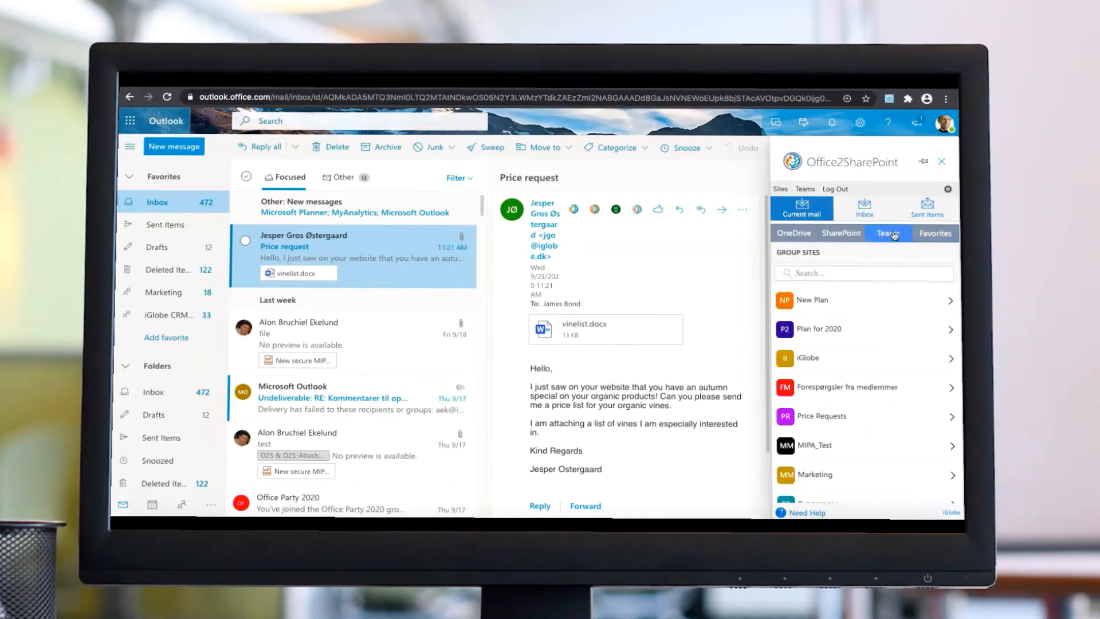
pyautogui.click(821, 414)
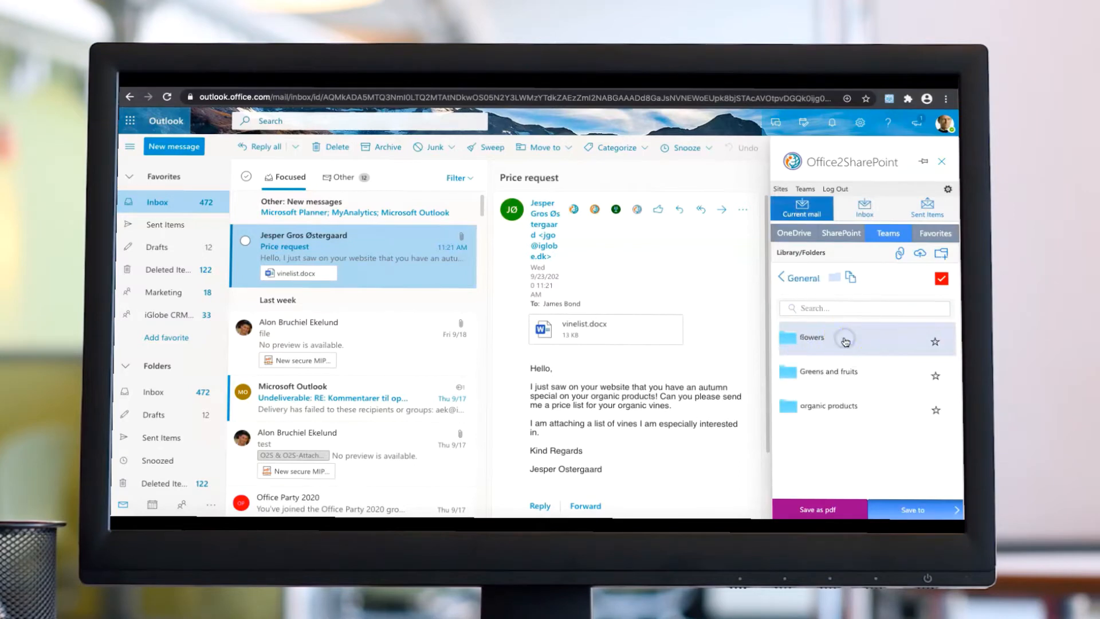
pyautogui.click(827, 405)
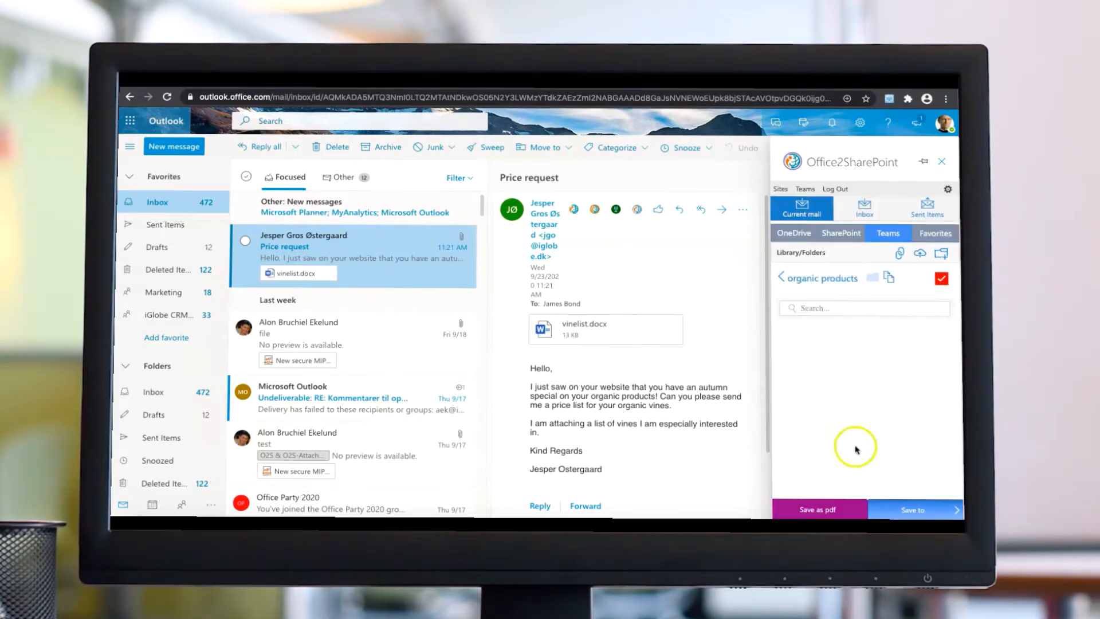
pyautogui.click(912, 509)
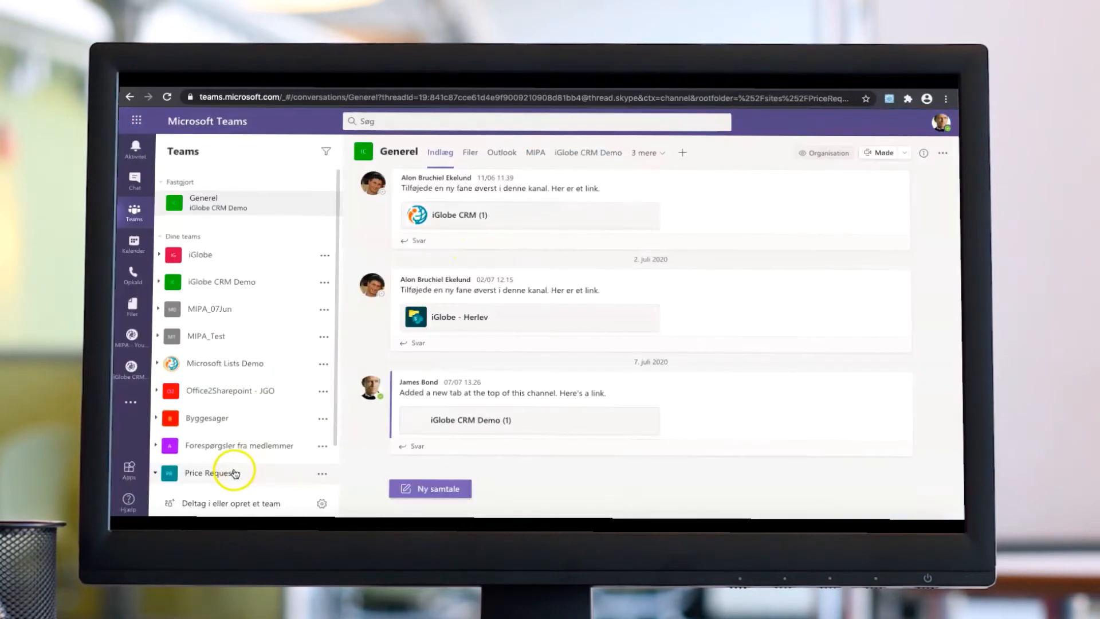
# Show the Files of the Price Requests General channel to reach the saved Price request.eml
pyautogui.click(210, 472)
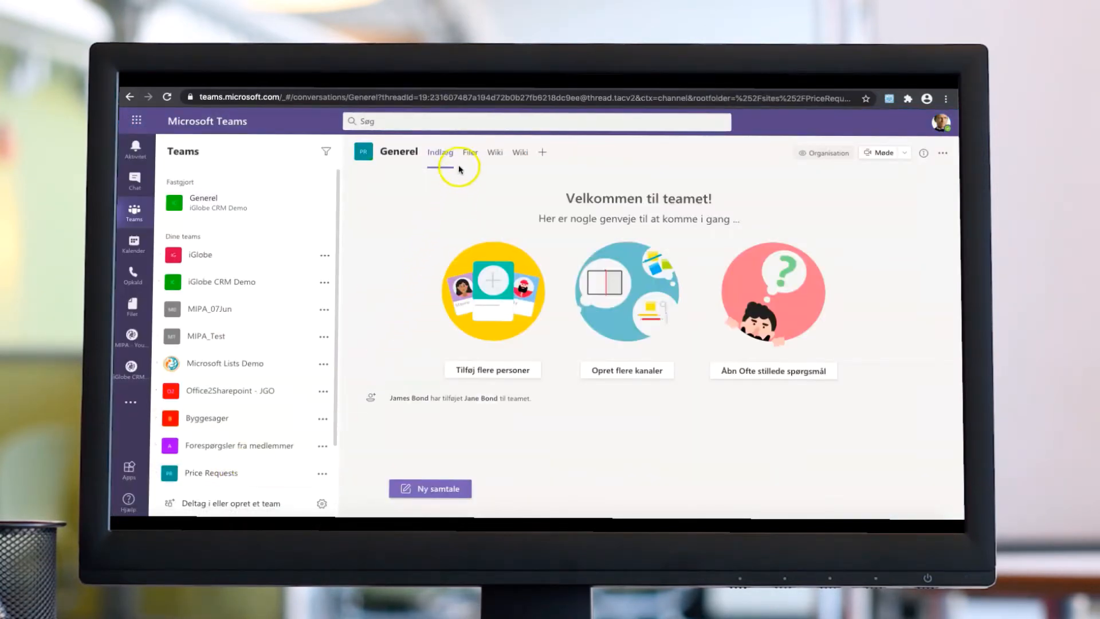
pyautogui.click(470, 151)
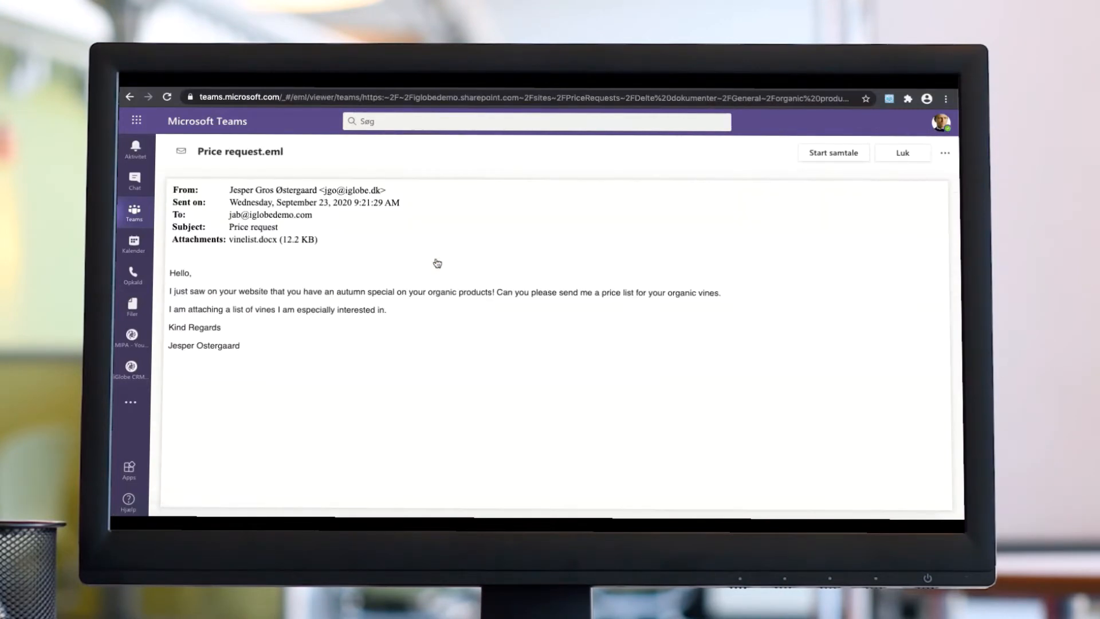
pyautogui.moveTo(152, 495)
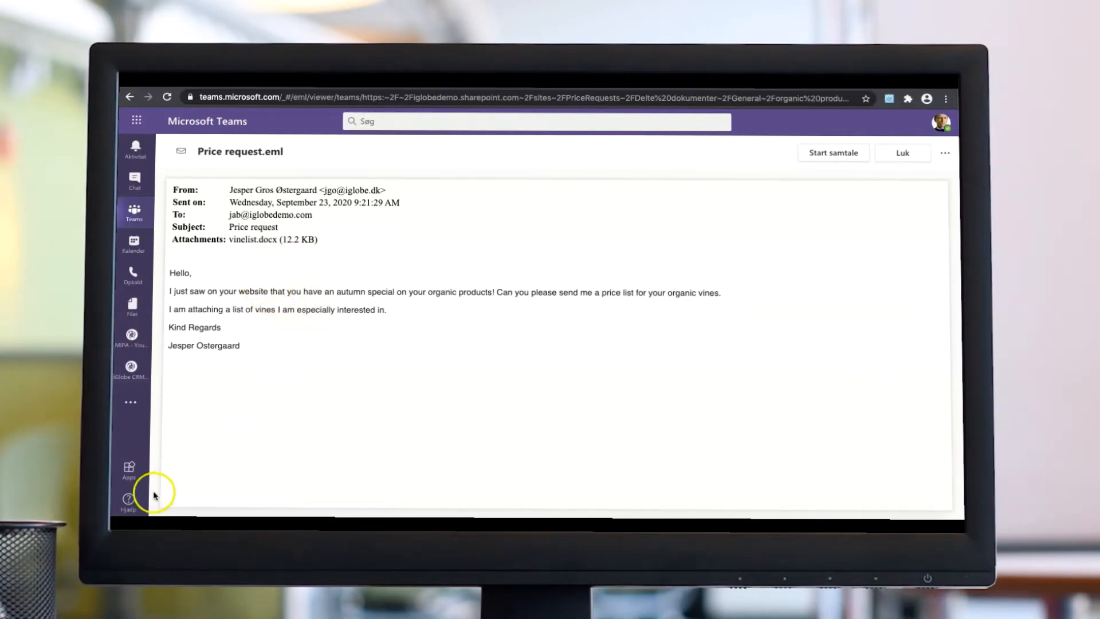